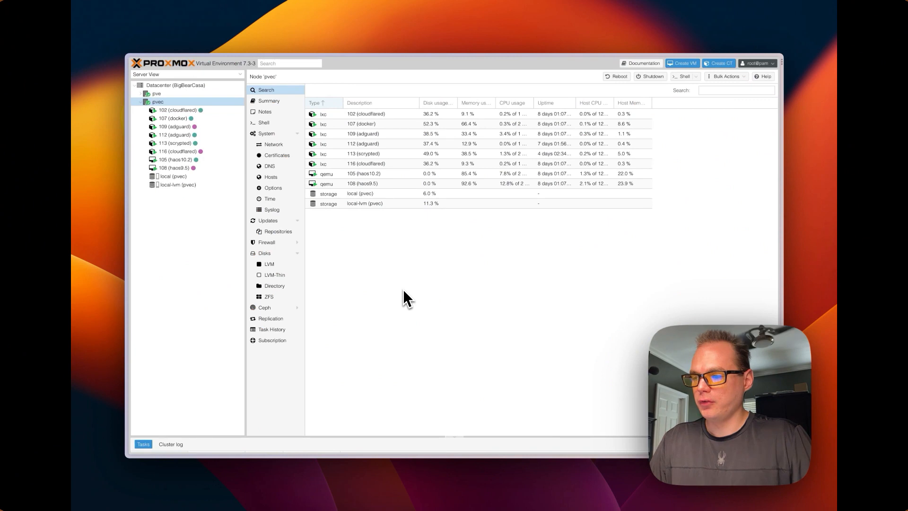
mouse_move(332, 241)
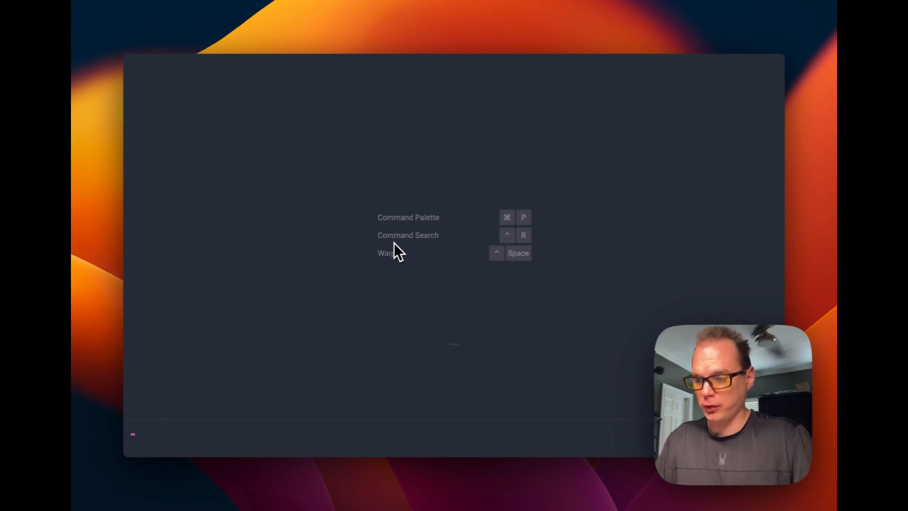
text(ssh root@192.168.1.246)
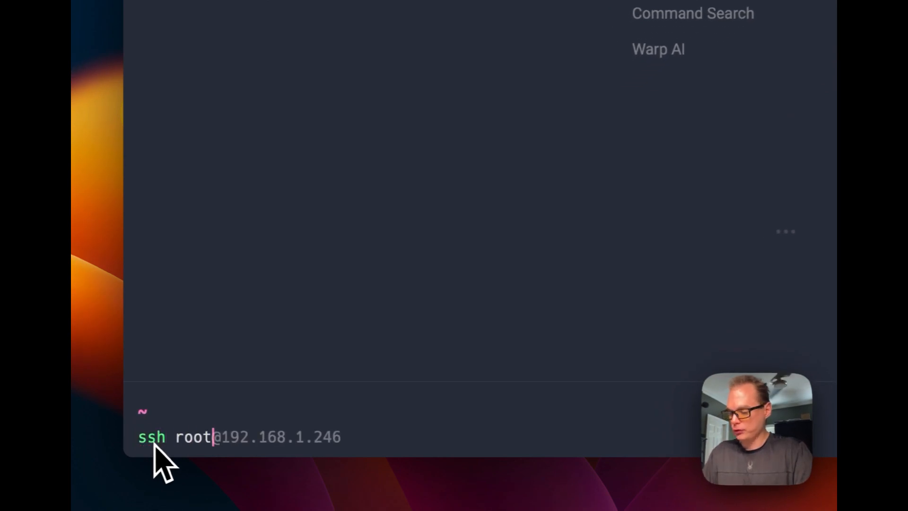
key(cmd+v)
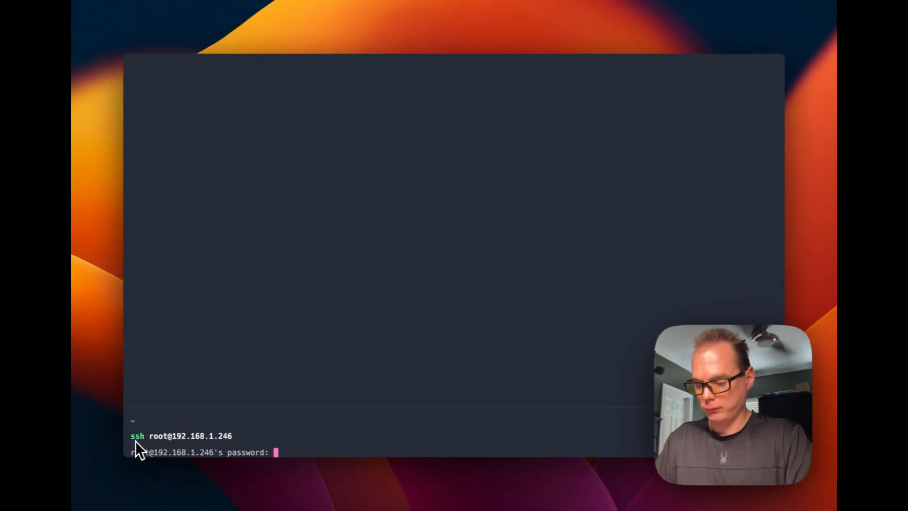
key(Enter)
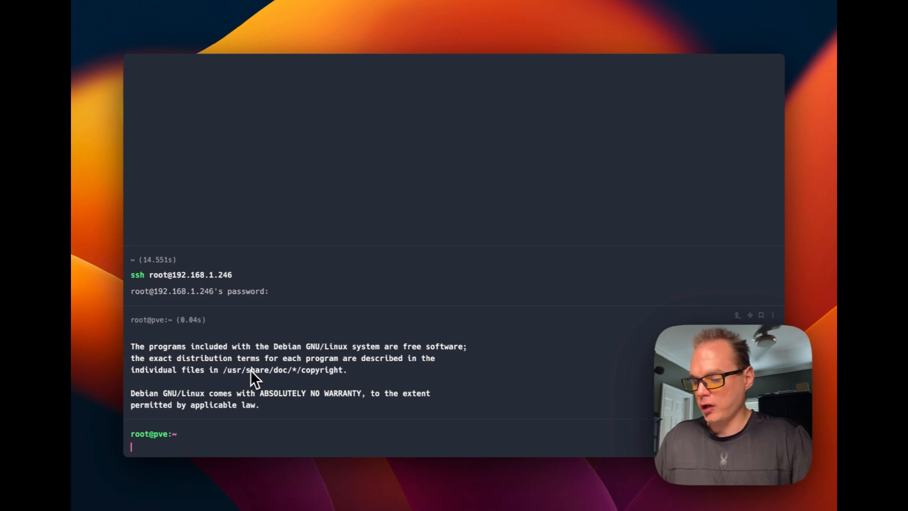
mouse_move(266, 380)
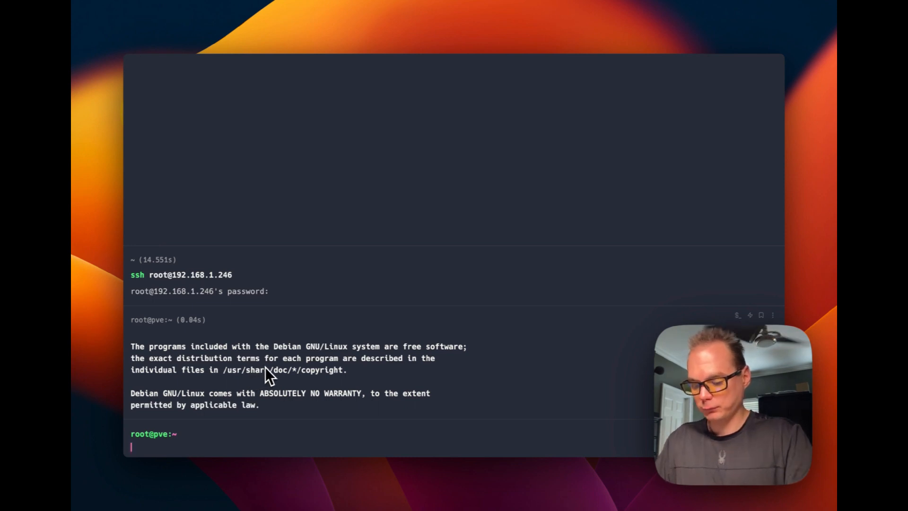
Step: Run pvecm status to check the cluster, then move up a directory with cd .
text(pvecm status)
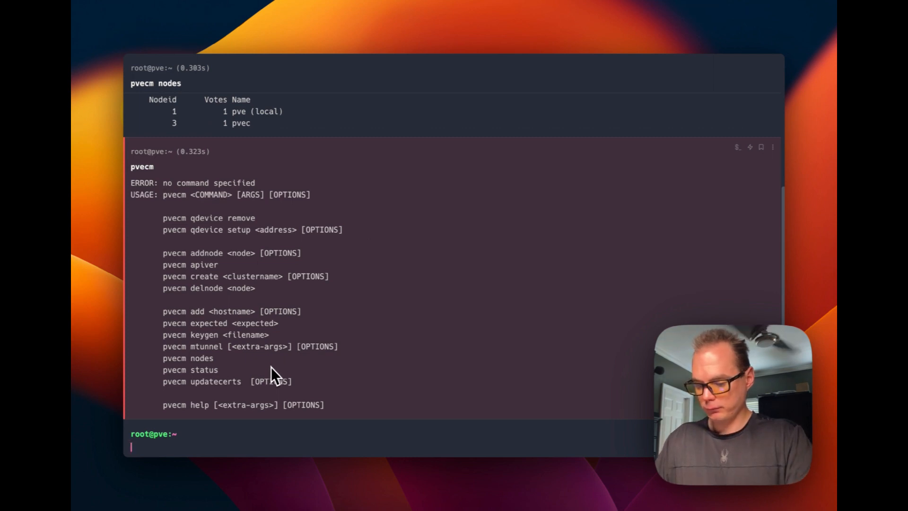
text(cd ..)
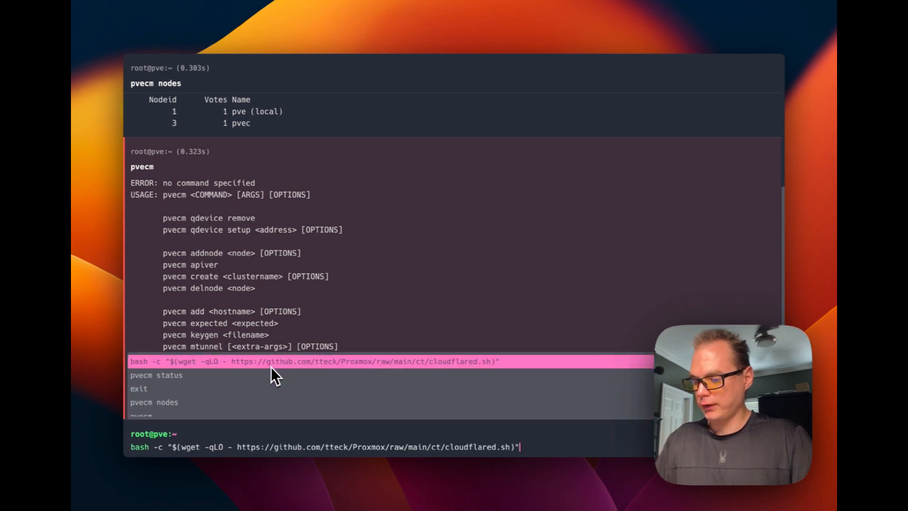
Step: Launch the cloudflared.sh installer, answer Yes to creating the LXC, then No at SSH DETECTED
key(Enter)
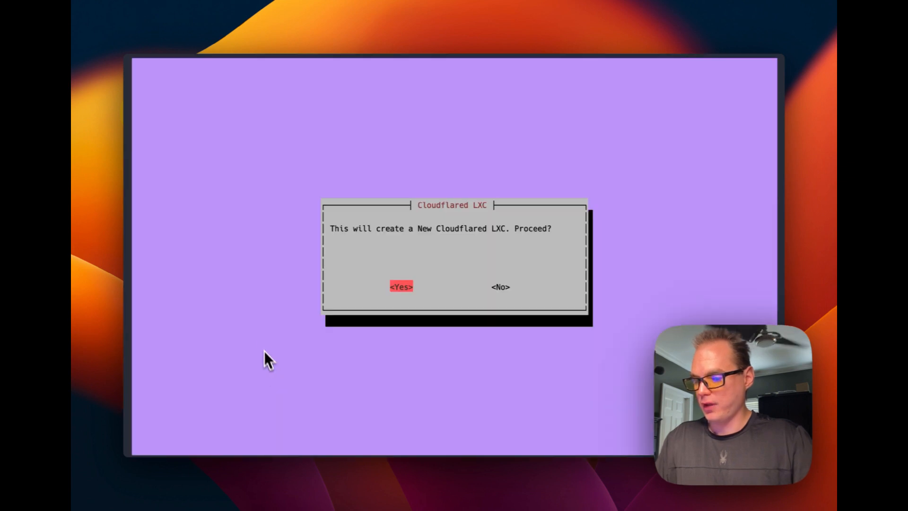
mouse_move(412, 264)
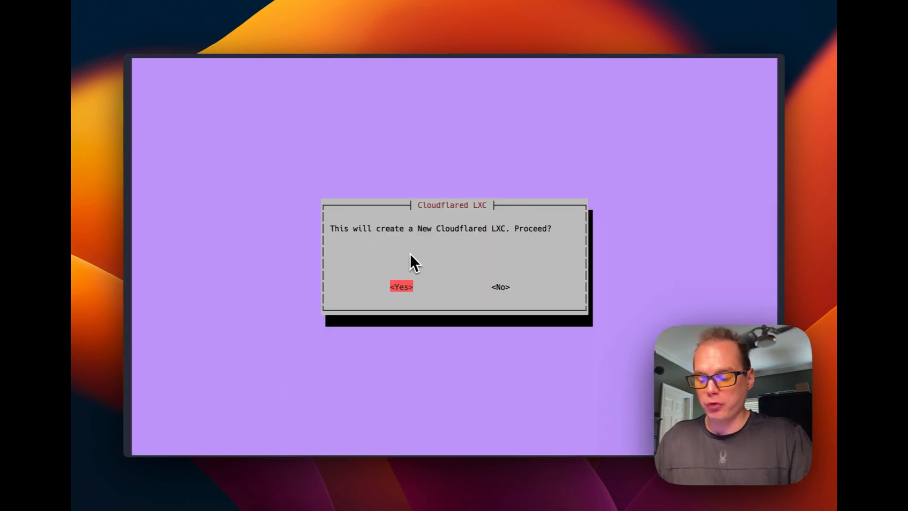
click(401, 285)
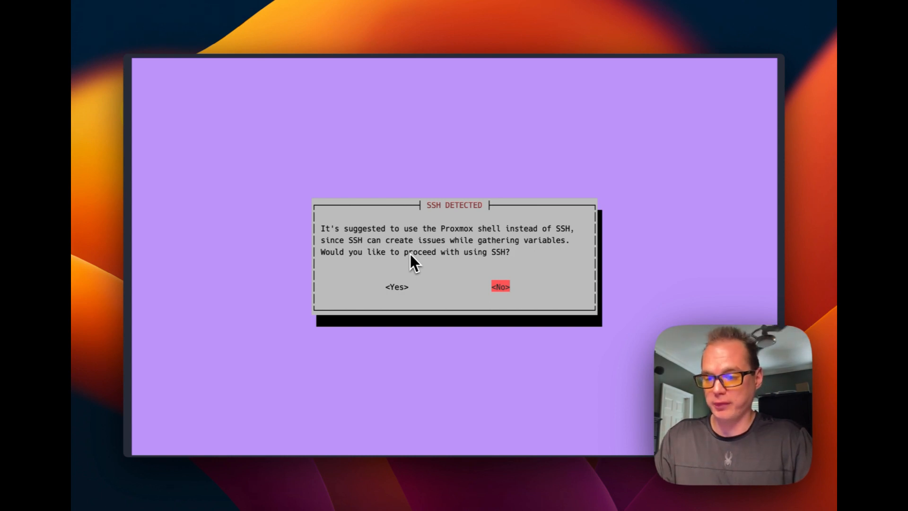
key(Left)
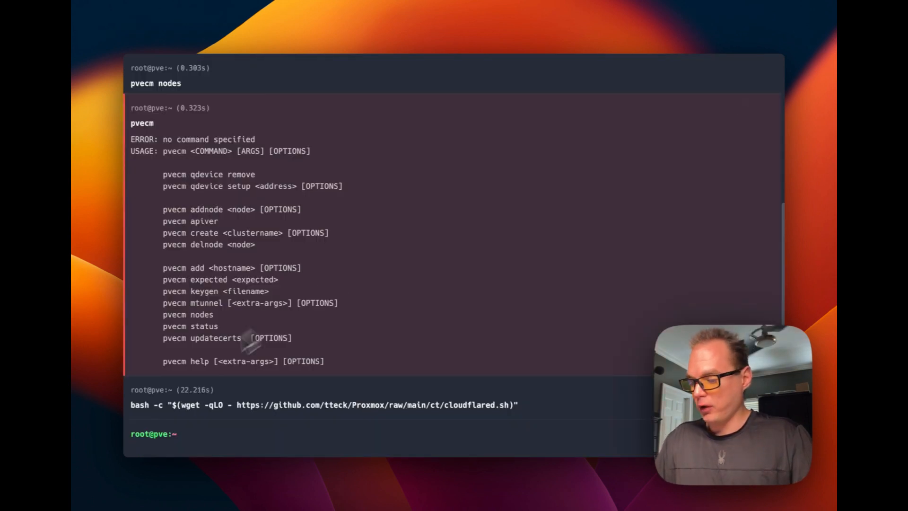
mouse_move(176, 227)
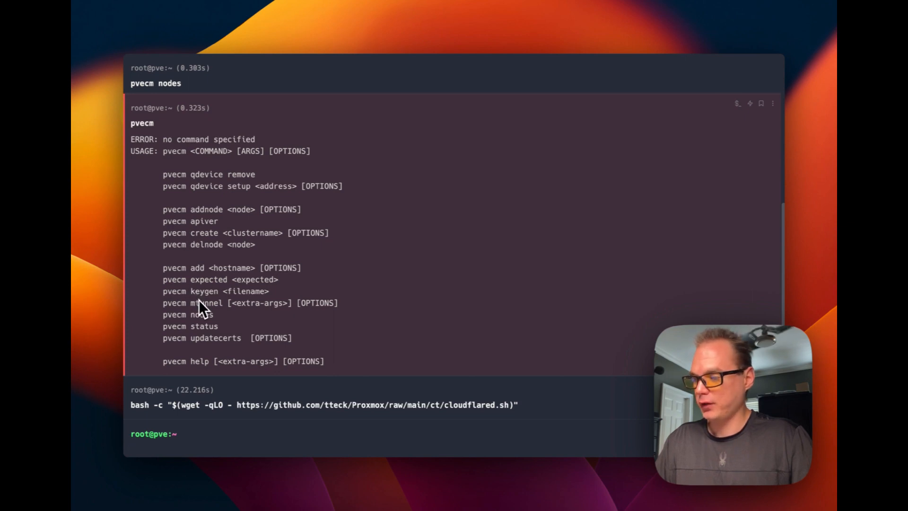
mouse_move(187, 427)
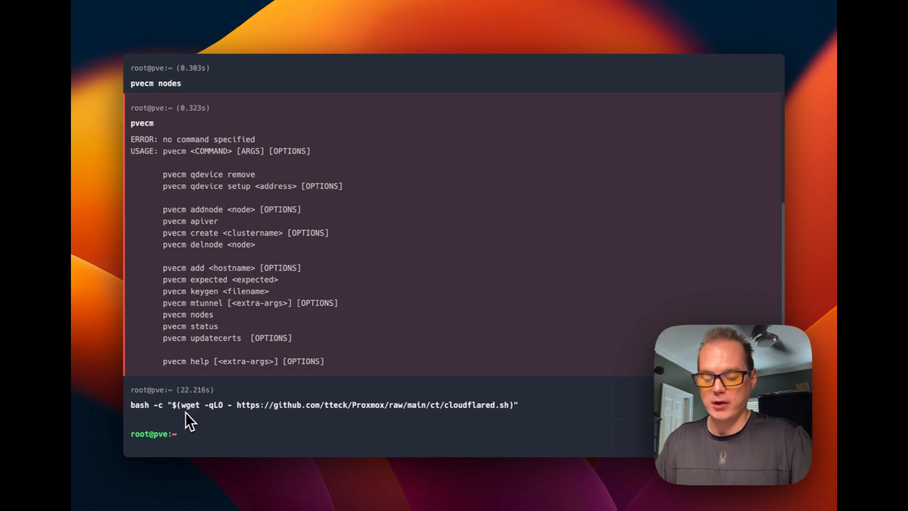